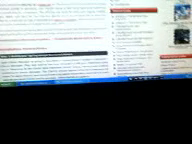
pyautogui.scroll(-3)
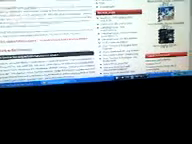